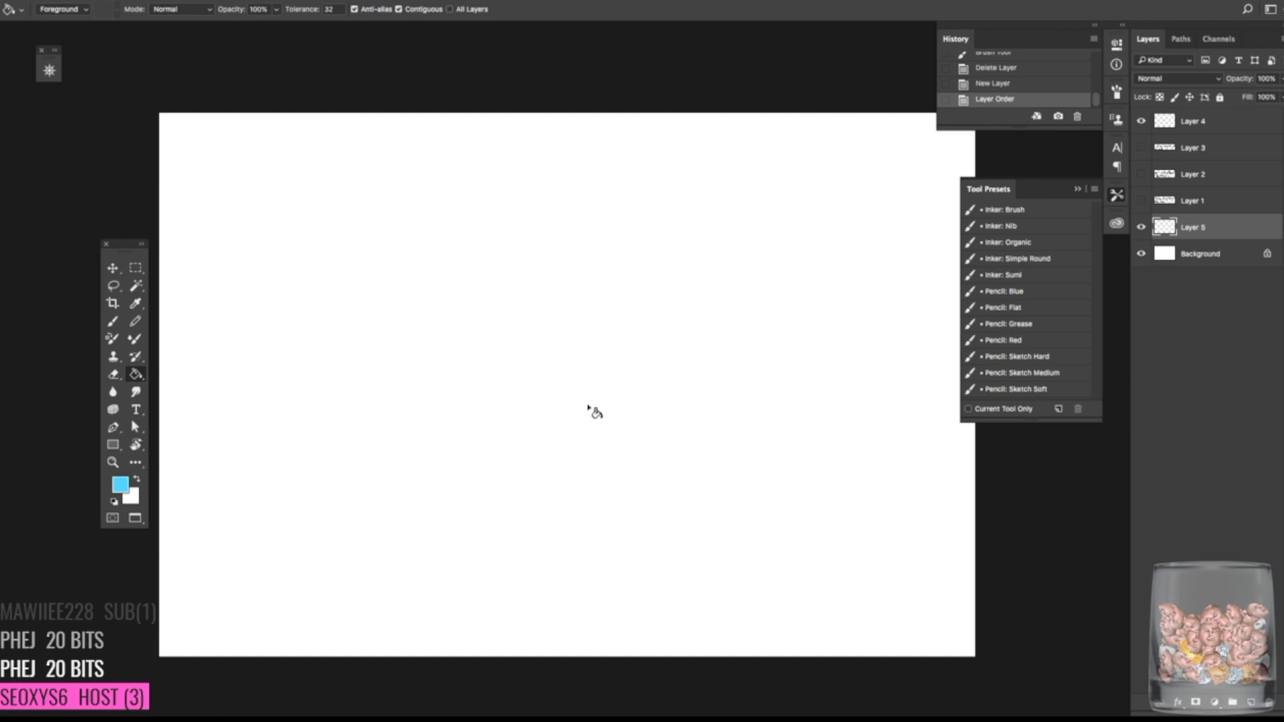
mouse_move(588, 383)
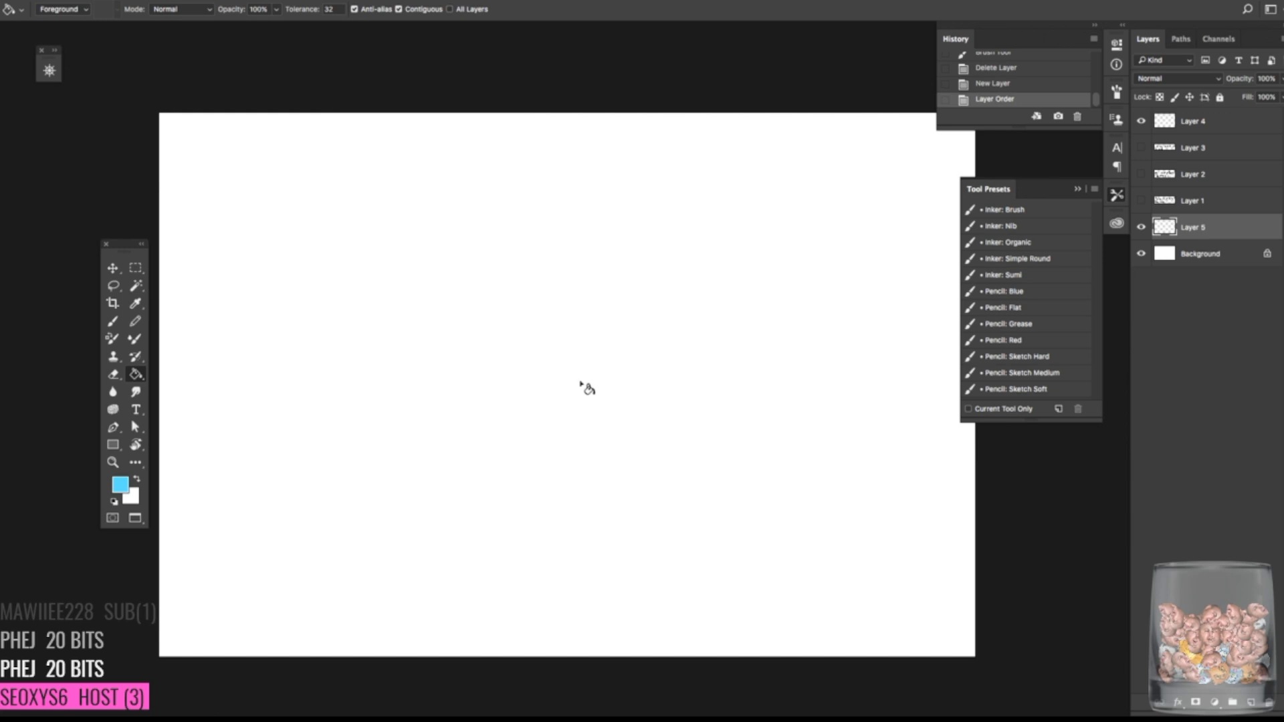
mouse_move(391, 292)
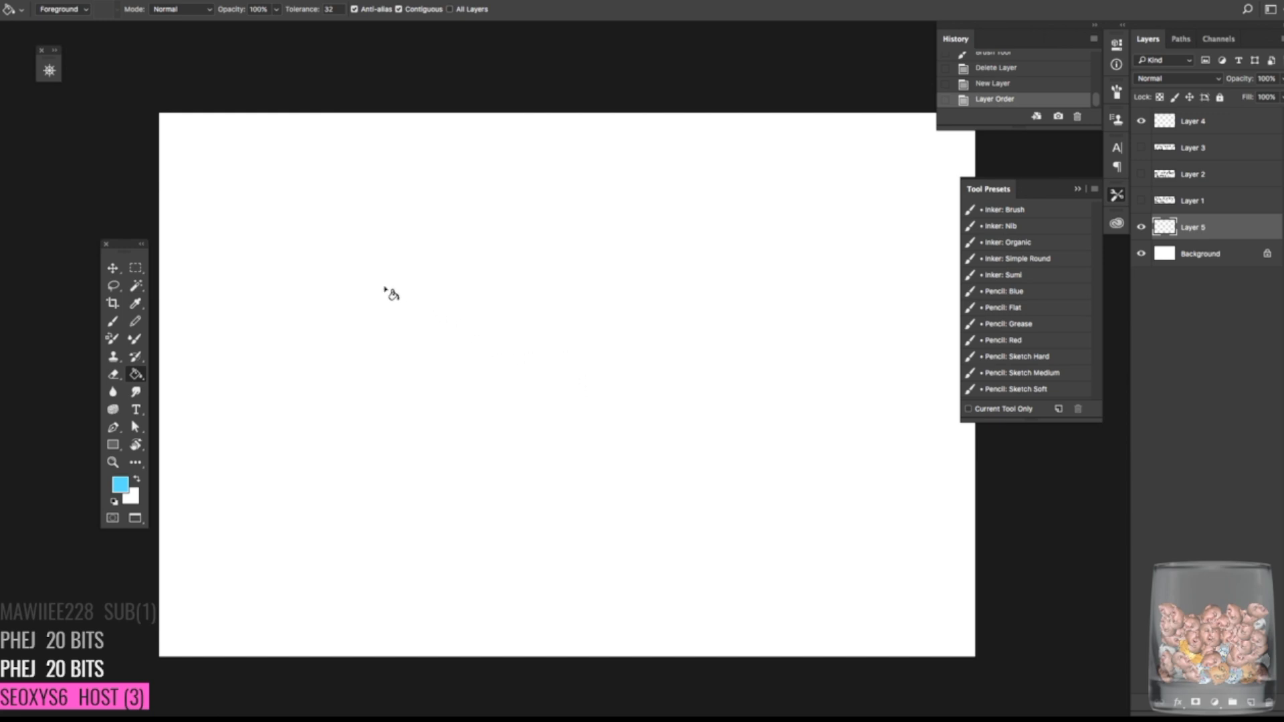
- Fill the canvas light blue and set a darker blue as the gradient foreground colour
click(390, 293)
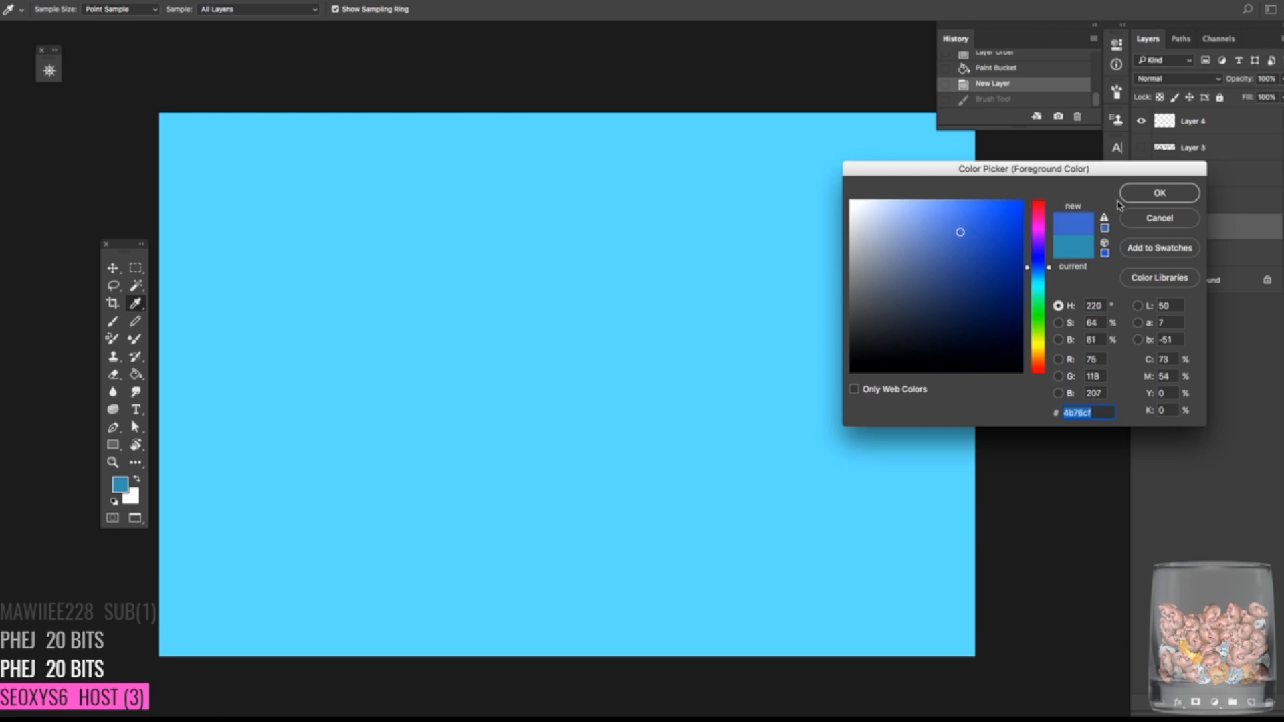
click(1158, 193)
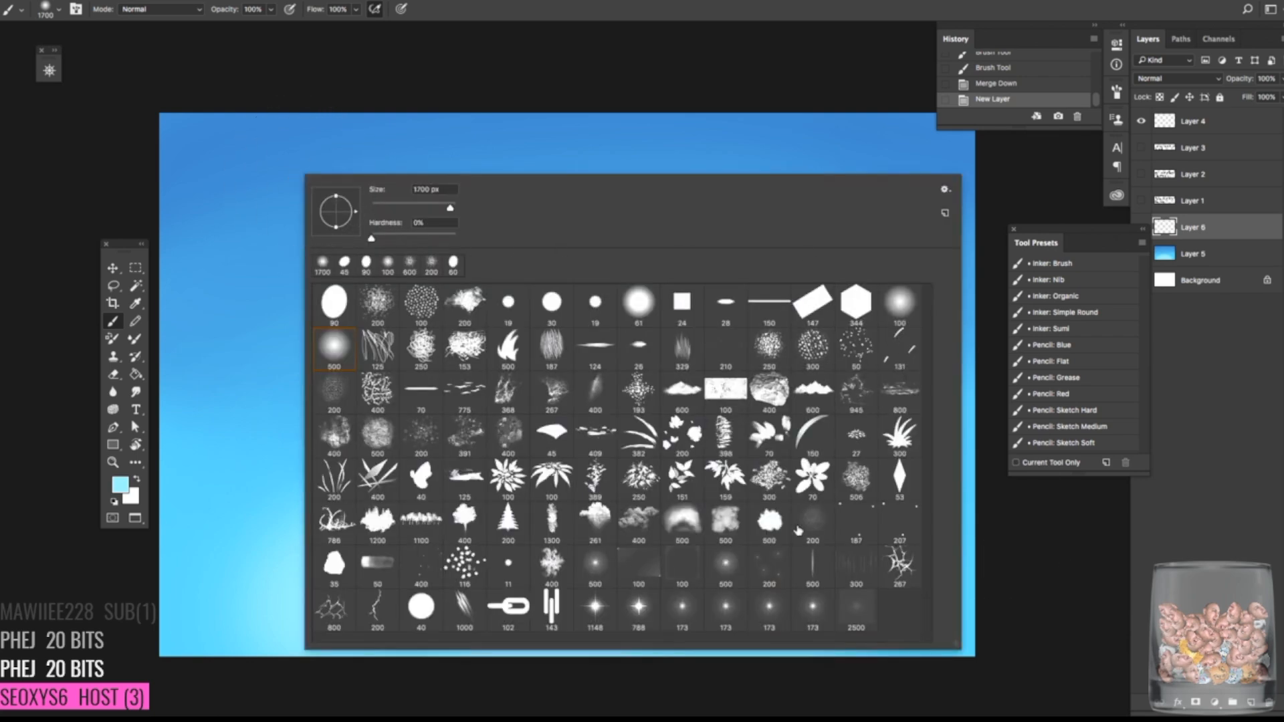
mouse_move(736, 534)
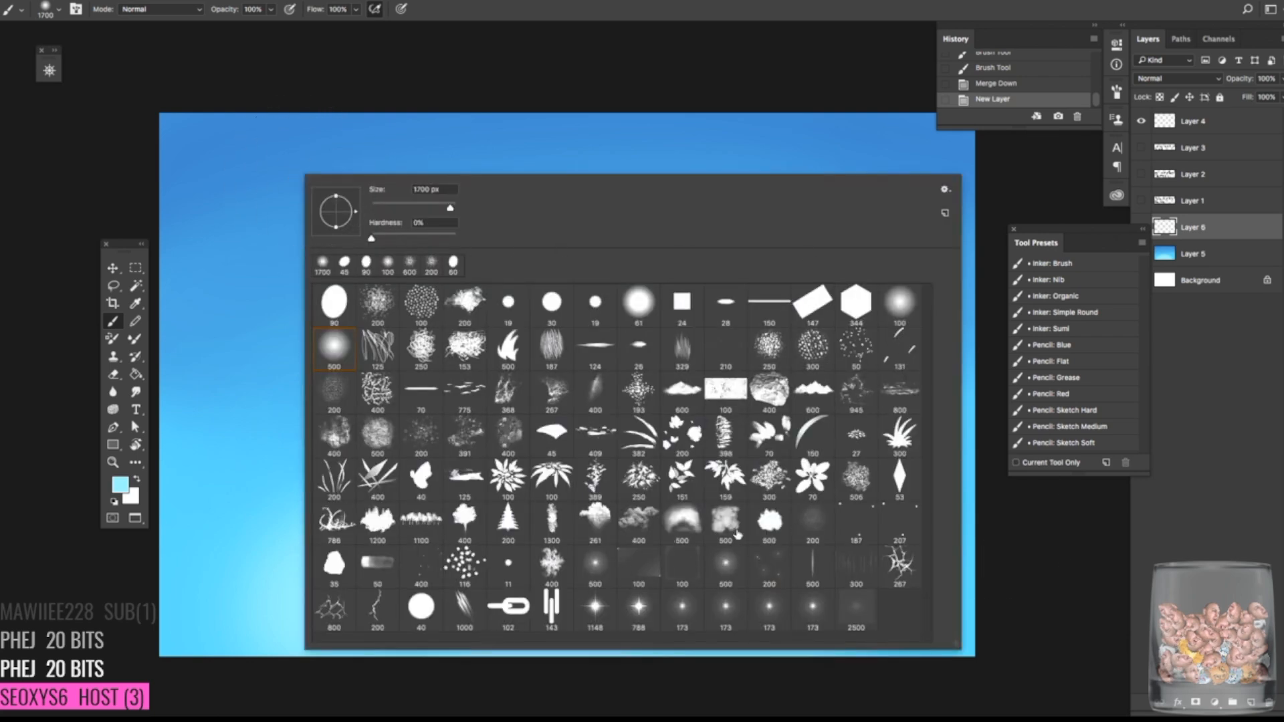
- Choose the soft cloud-shaped brush preset for painting clouds
click(767, 523)
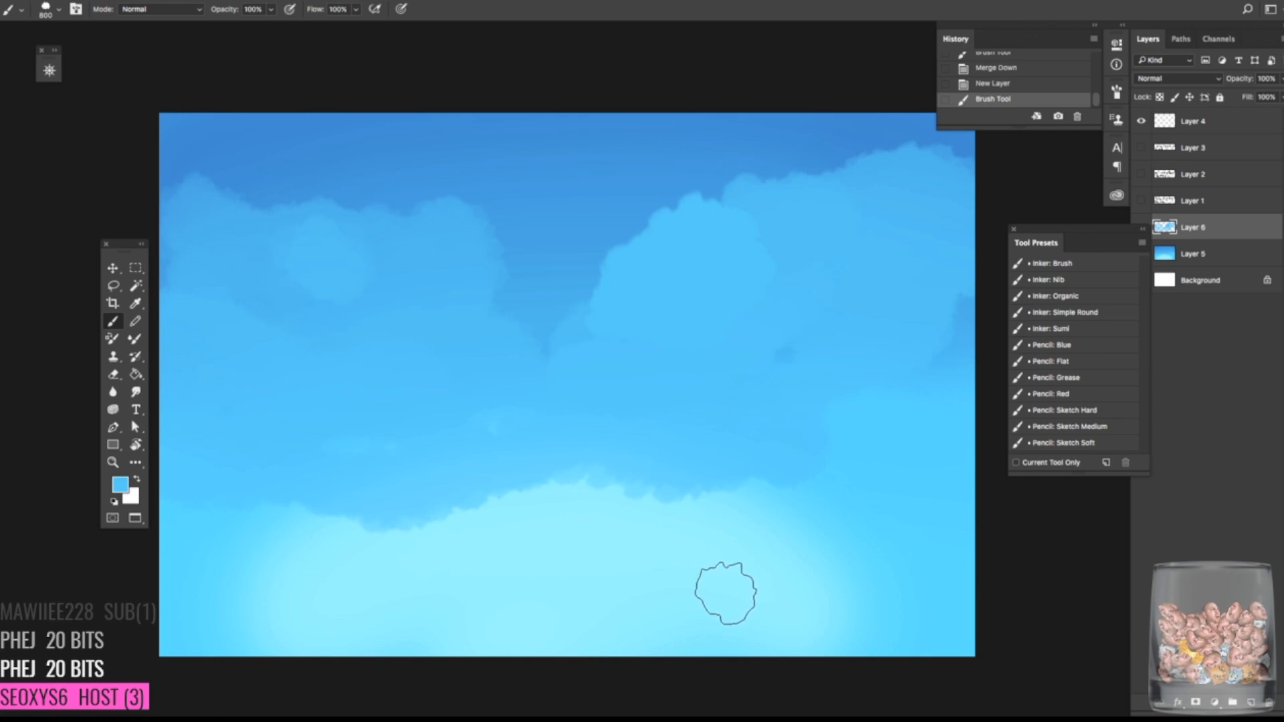
mouse_move(574, 613)
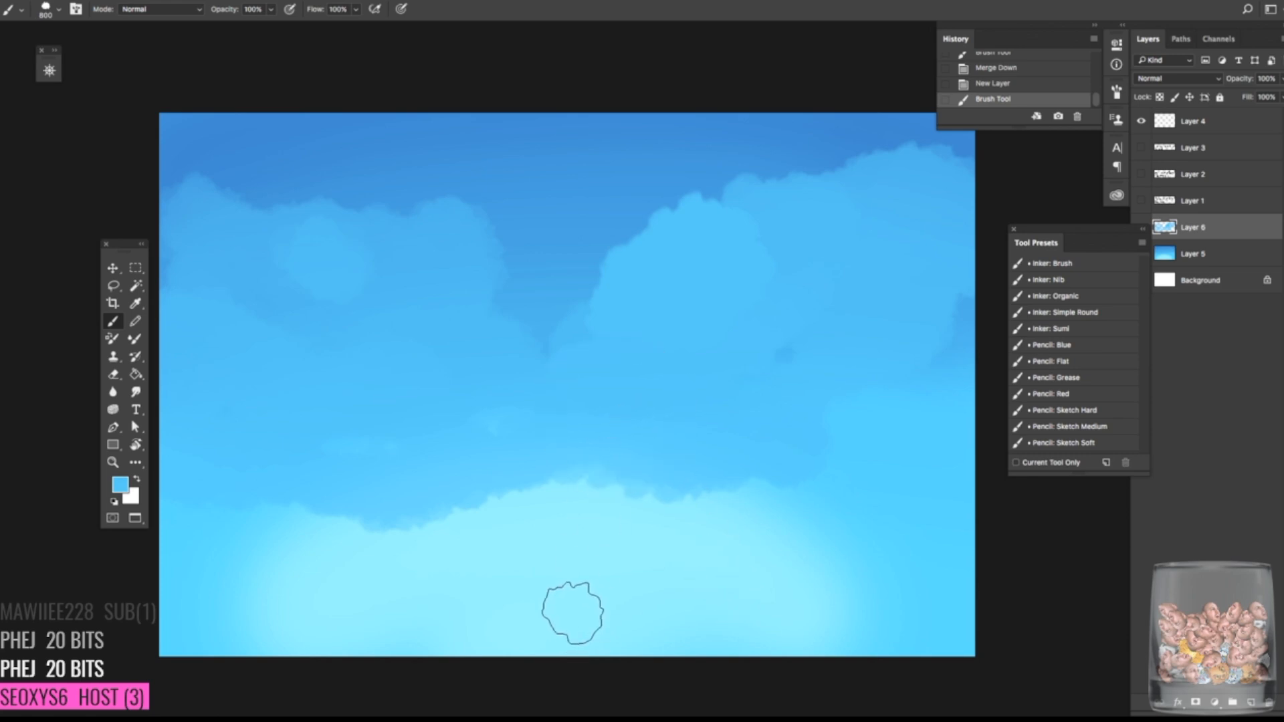
mouse_move(457, 548)
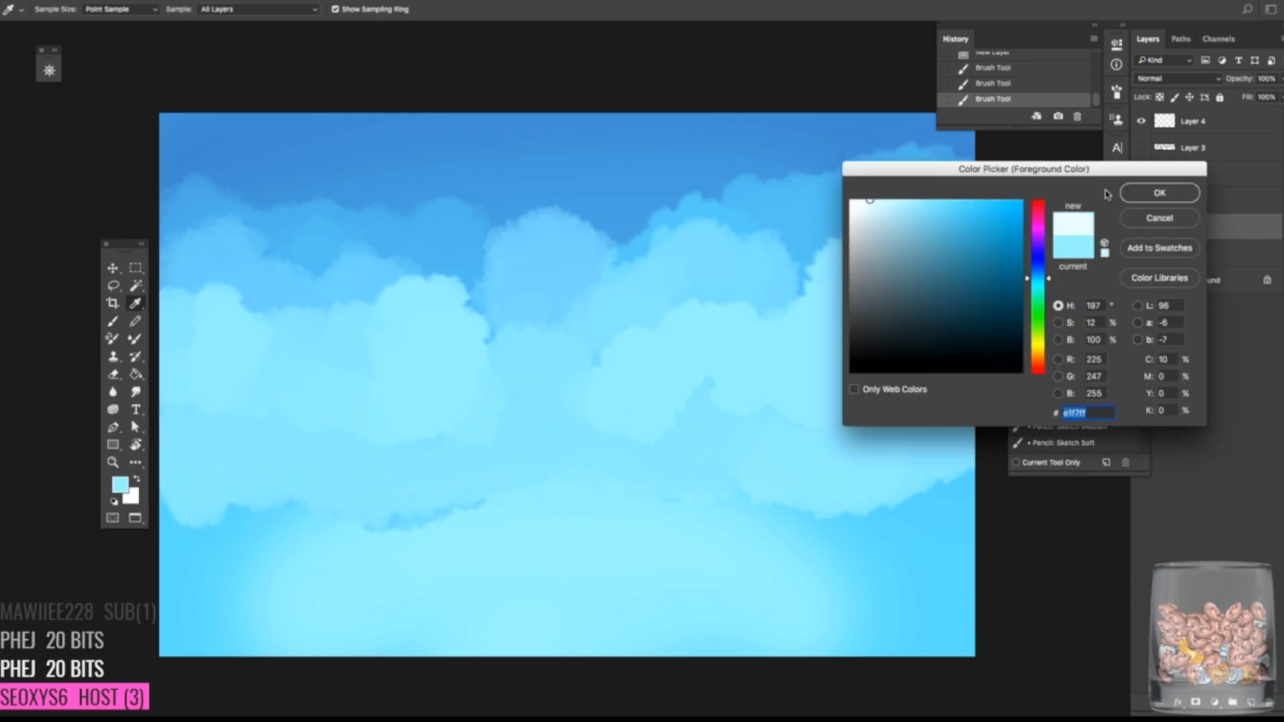
- Set a very pale blue foreground for the near-white middle cloud bank
click(1158, 192)
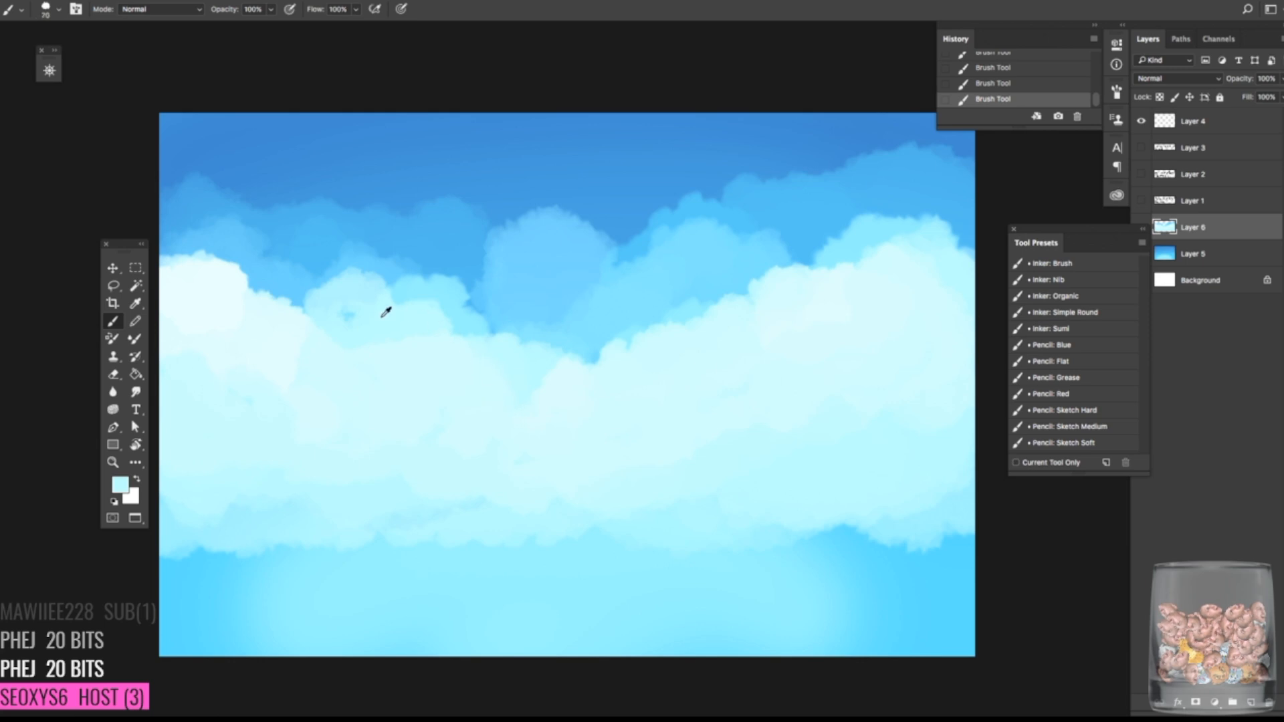
mouse_move(415, 228)
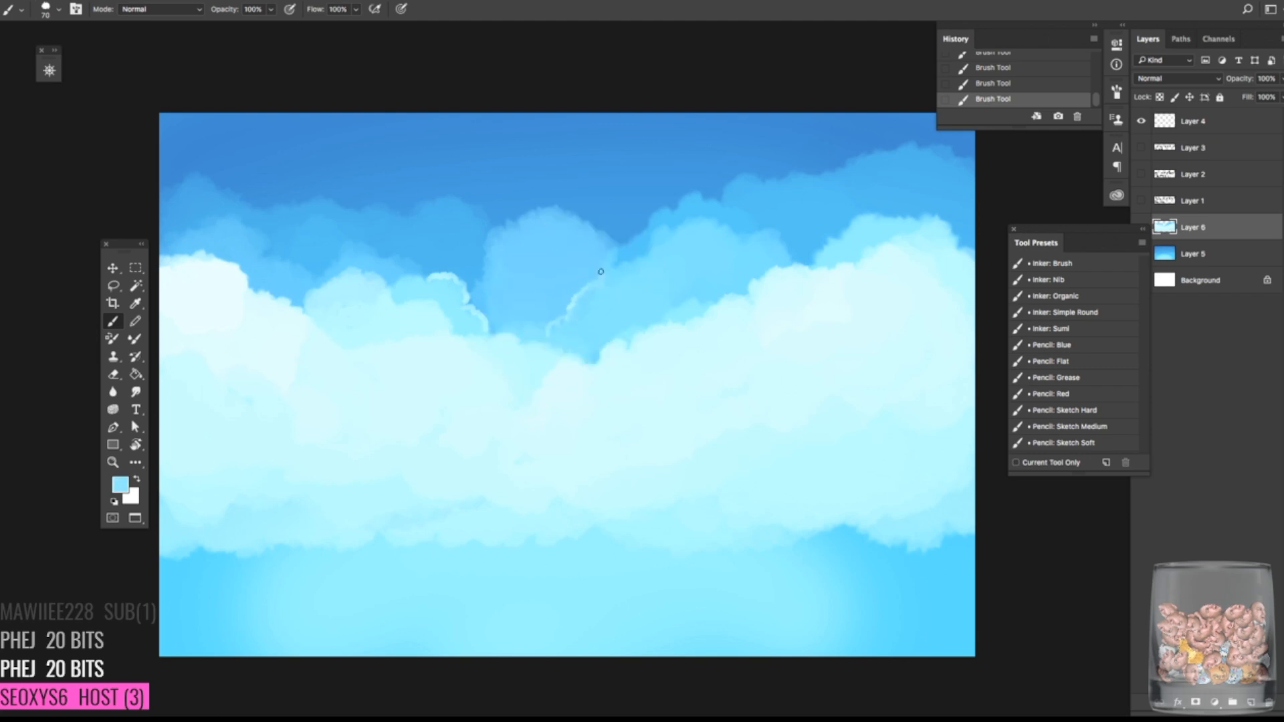
mouse_move(612, 359)
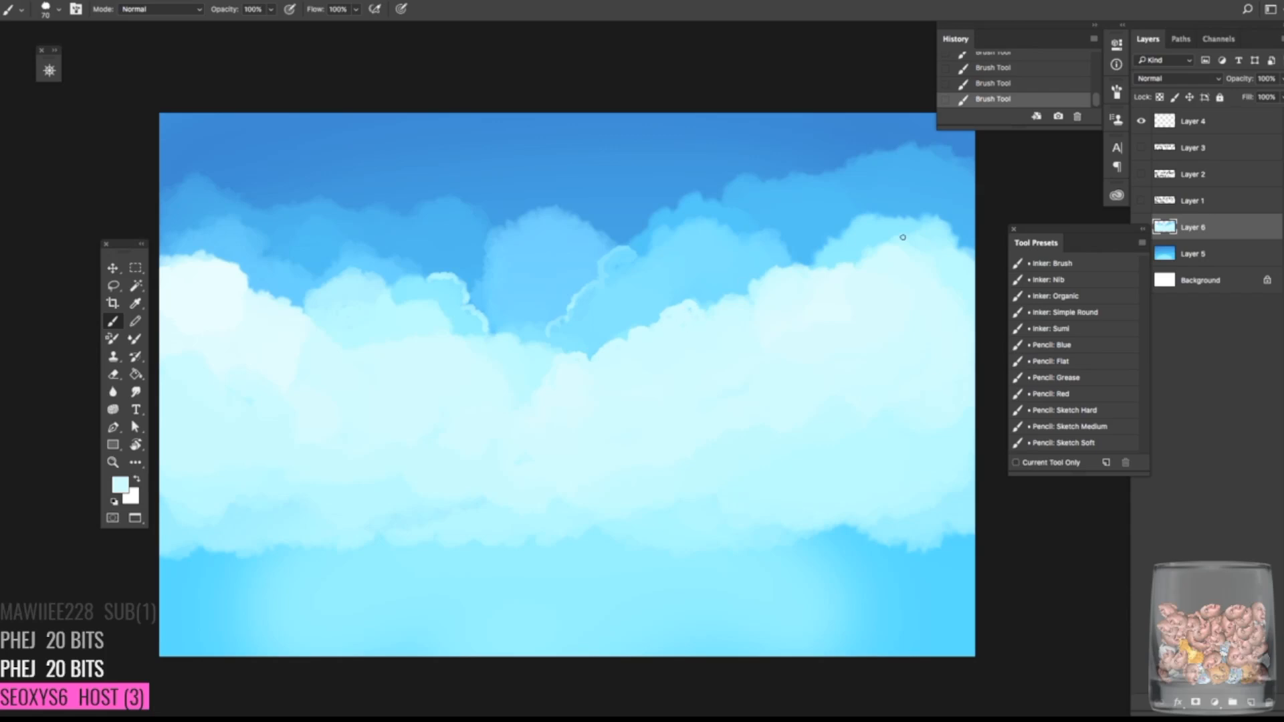
mouse_move(745, 299)
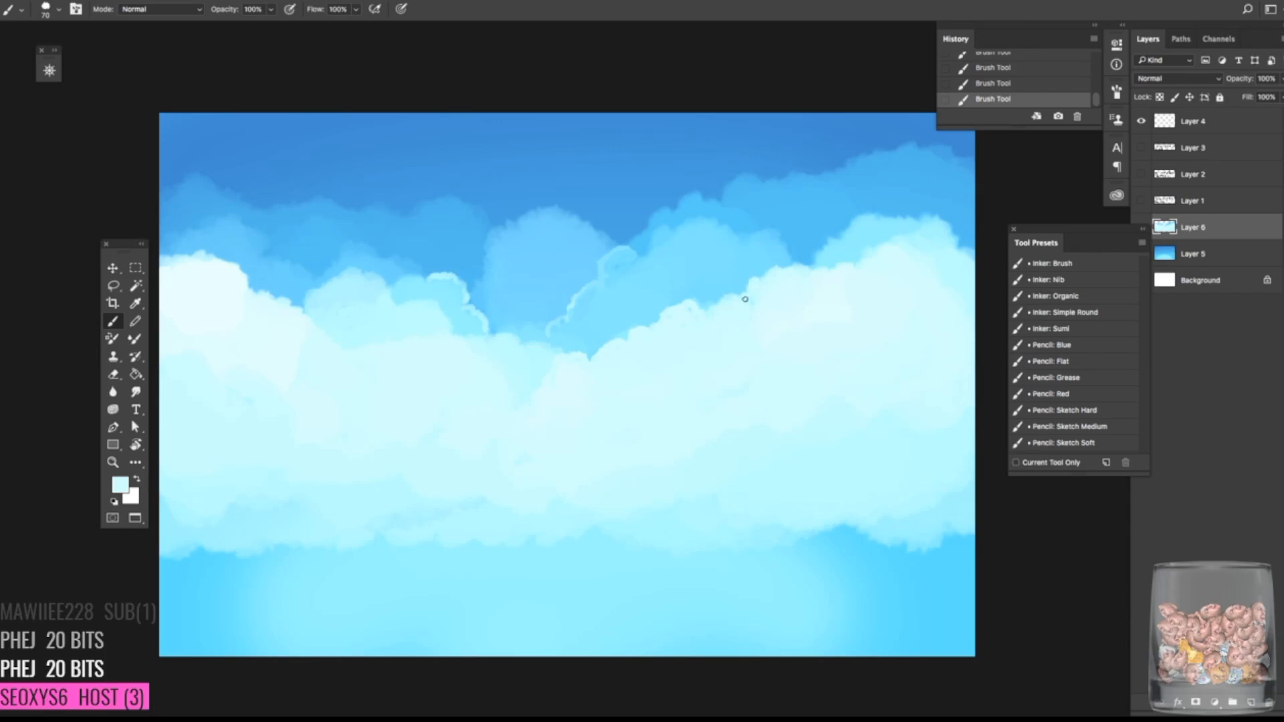
mouse_move(625, 328)
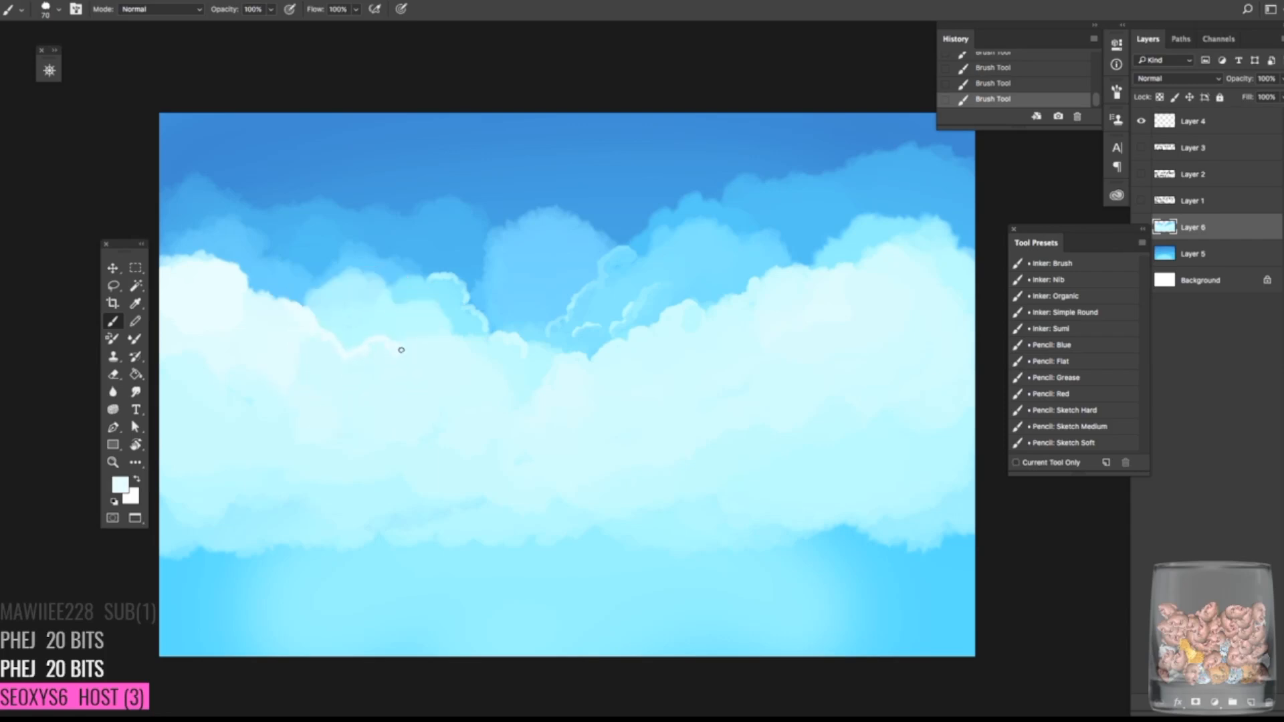
mouse_move(893, 553)
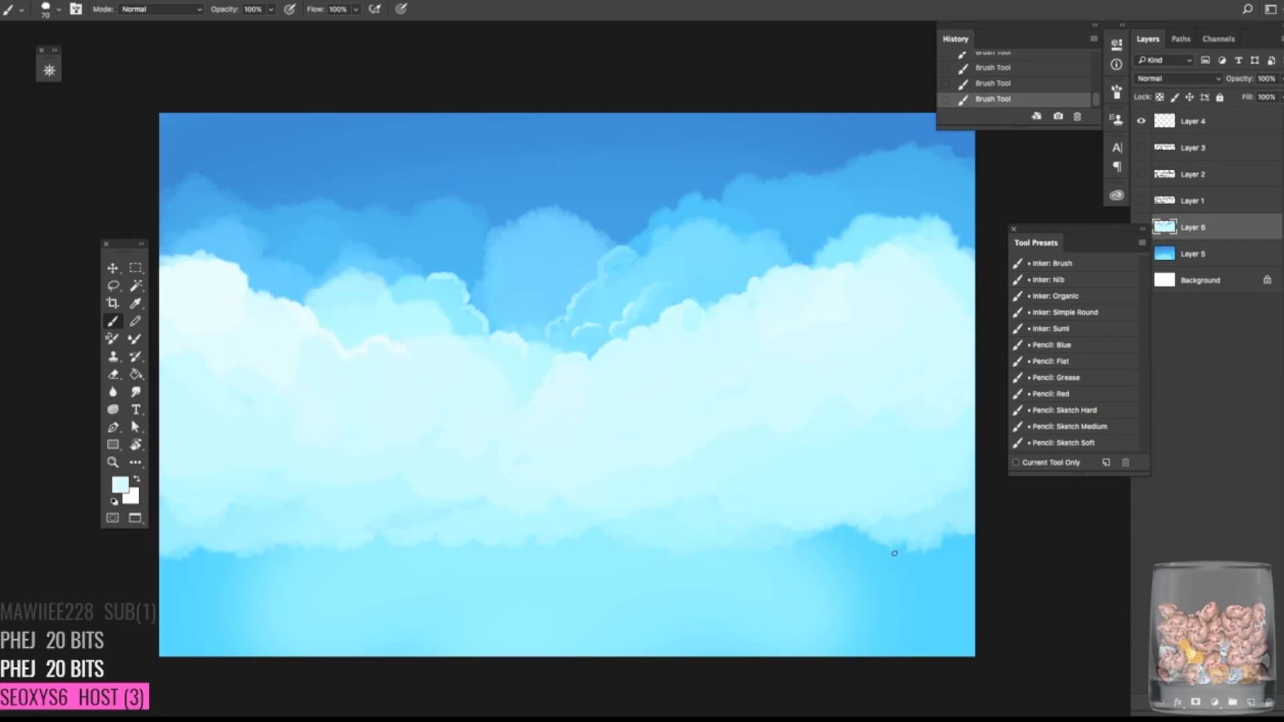
mouse_move(742, 465)
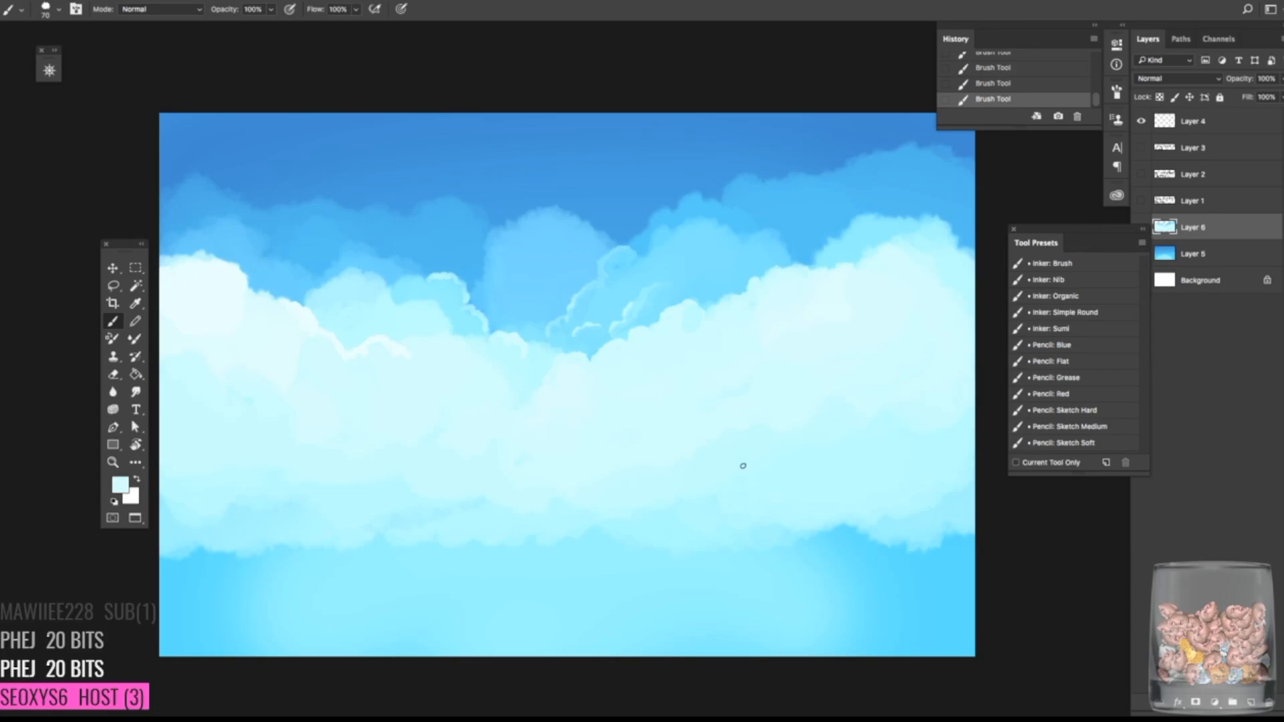